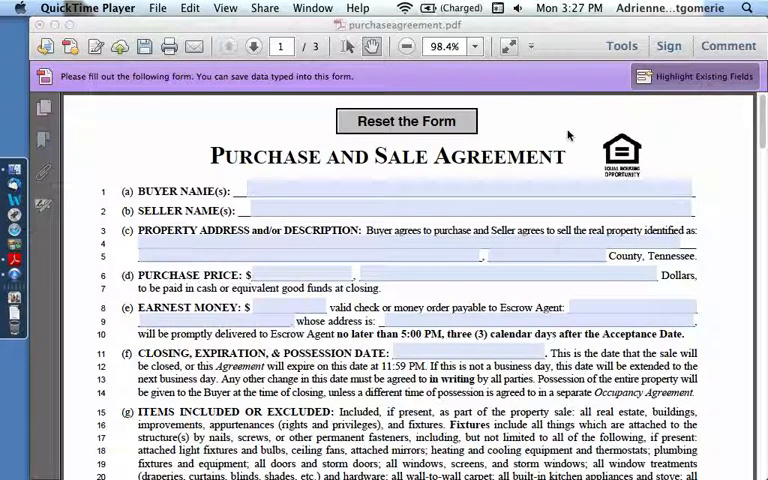
mouse_move(725, 275)
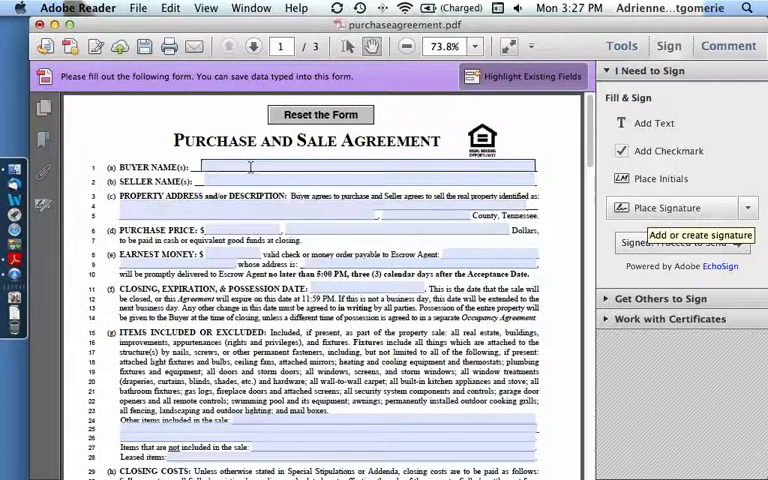
Enter 'Adrienne' into the BUYER NAME(S) field of the purchase agreement
left_click(360, 166)
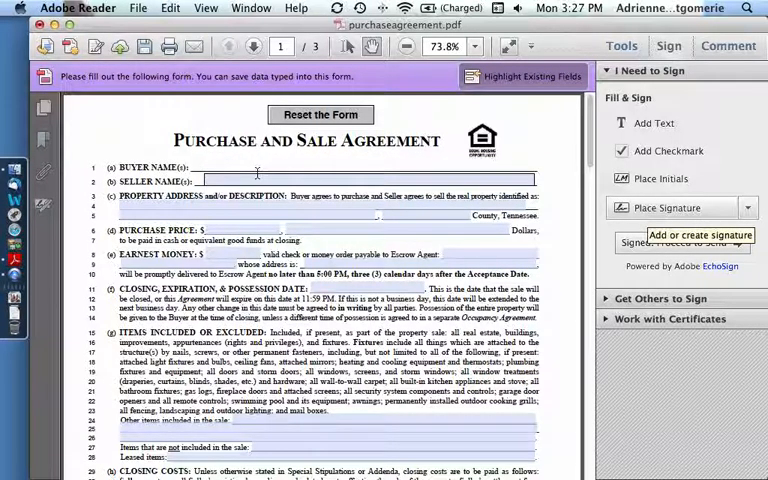
type("Adrienne")
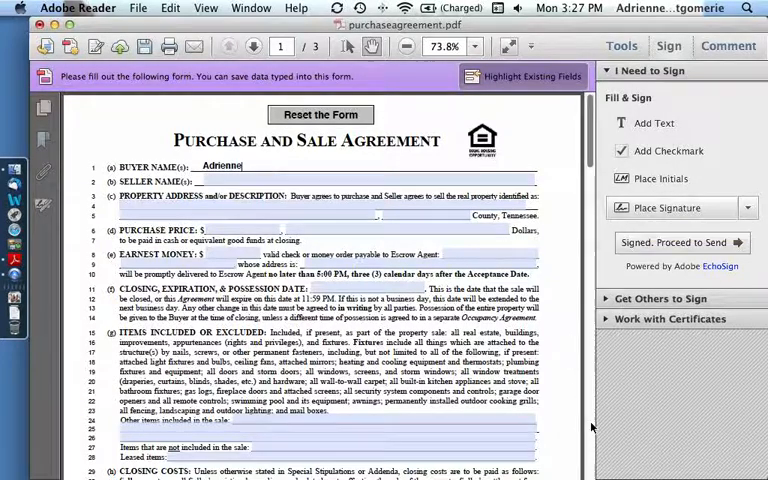
Scroll to the page-3 signature lines and expand the Place Signature choices
scroll("down", 3)
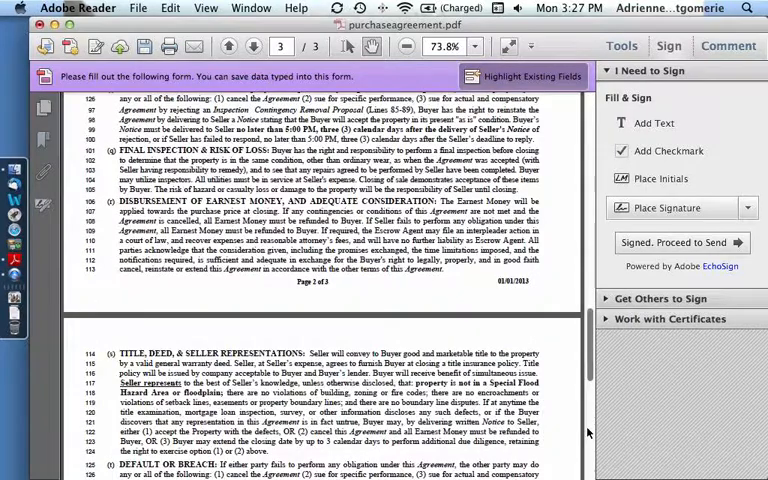
scroll("down", 3)
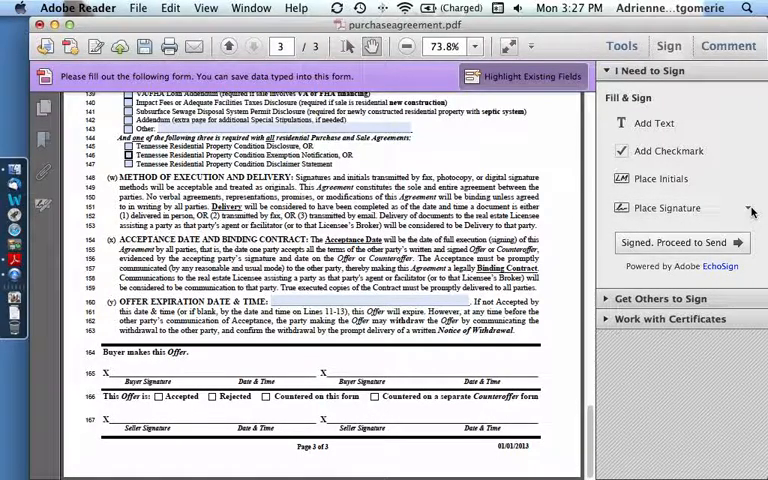
left_click(748, 208)
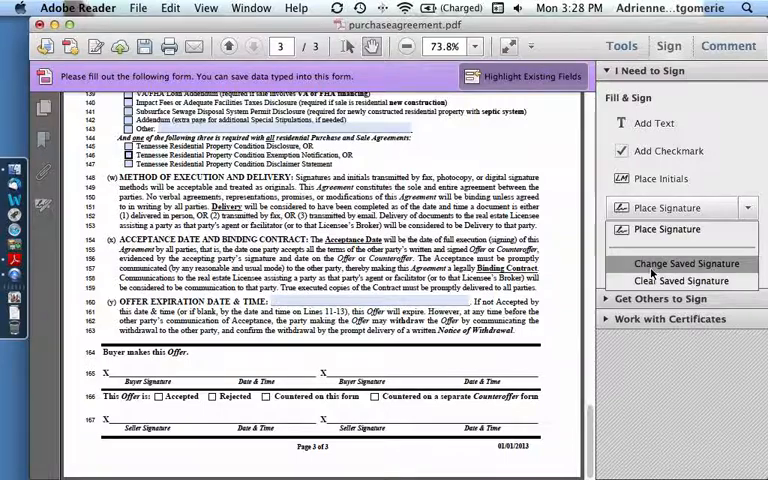
Replace the saved signature with a freehand-drawn one for the Buyer Signature line
left_click(687, 263)
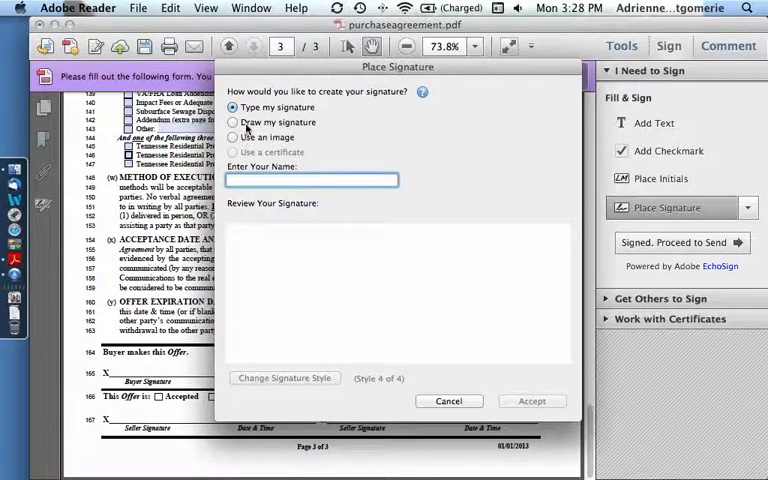
left_click(232, 122)
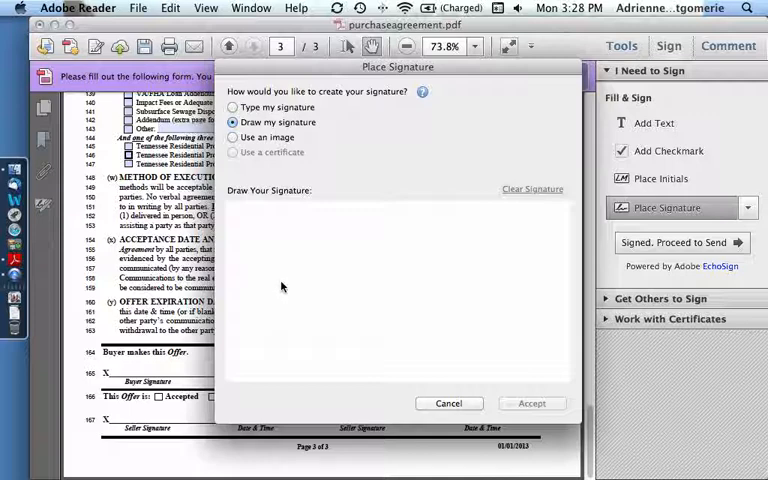
mouse_move(286, 281)
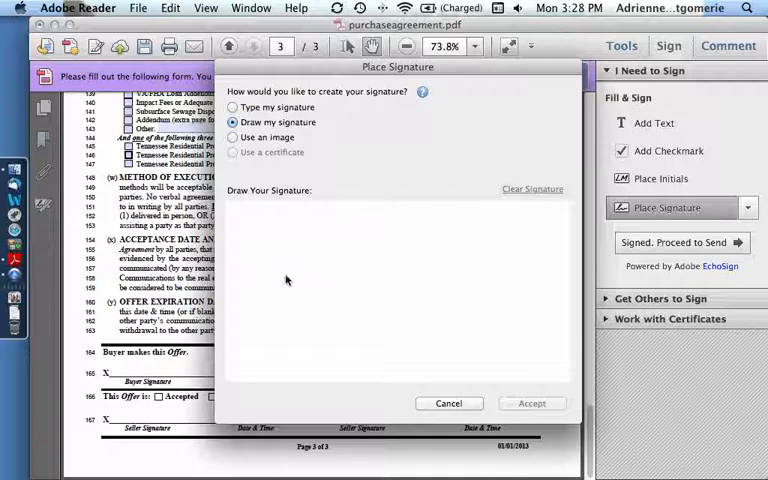
left_click_drag(270, 290, 345, 285)
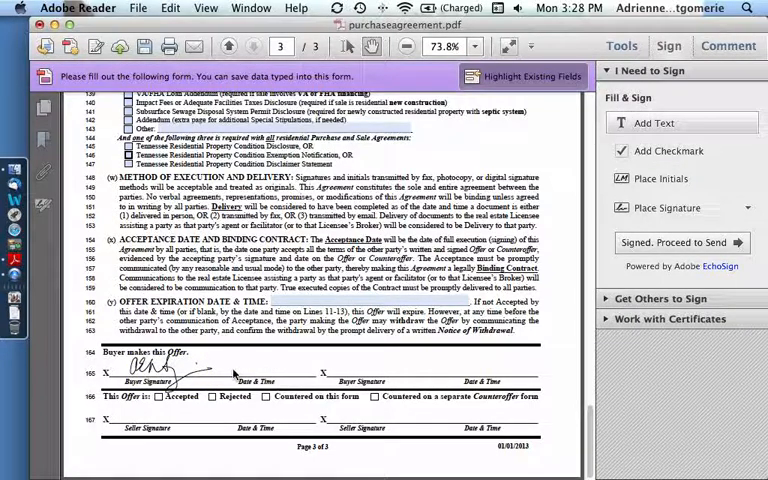
Add the text '23 OCT 2013' on the buyer's Date & Time line
left_click(653, 122)
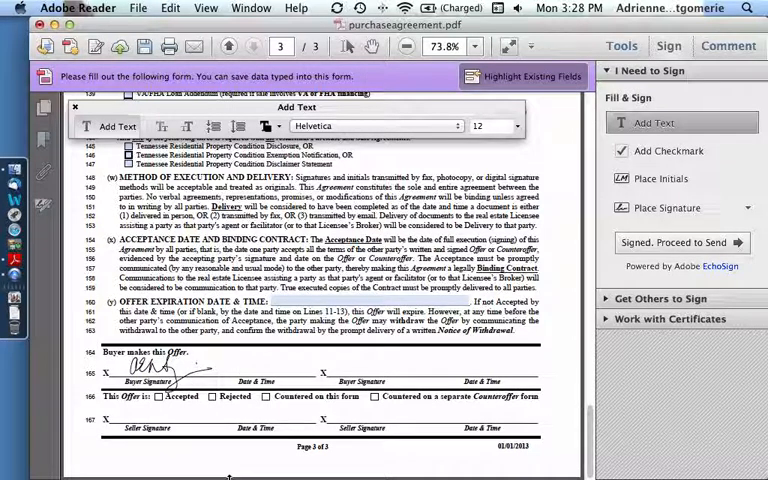
type("23 OCT")
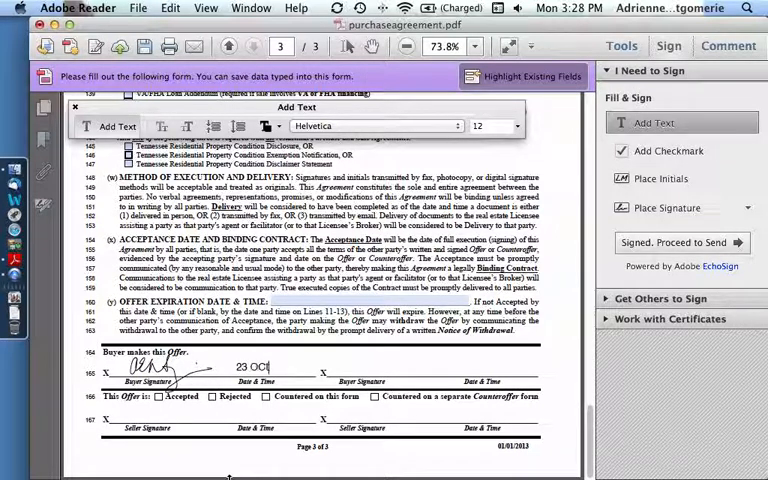
type("2013")
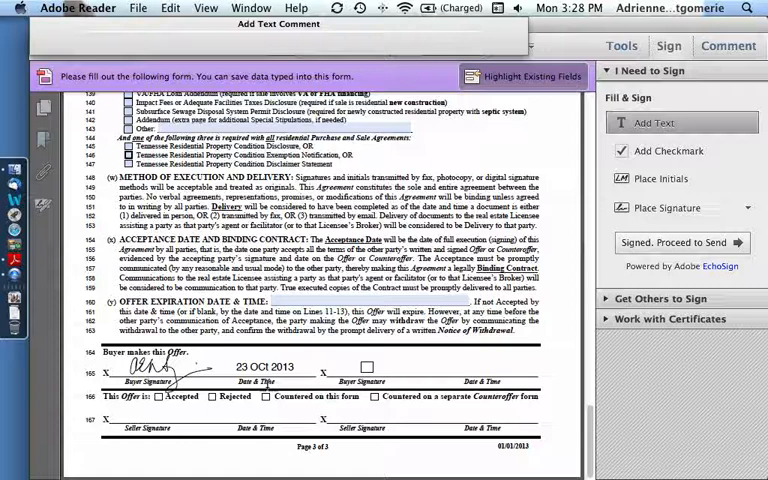
left_click(653, 122)
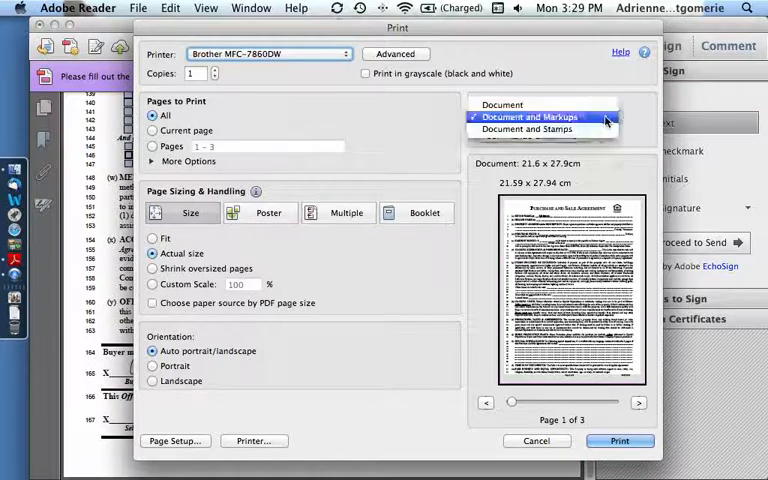
Select Document and Markups in Print settings, then cancel without printing
left_click(540, 117)
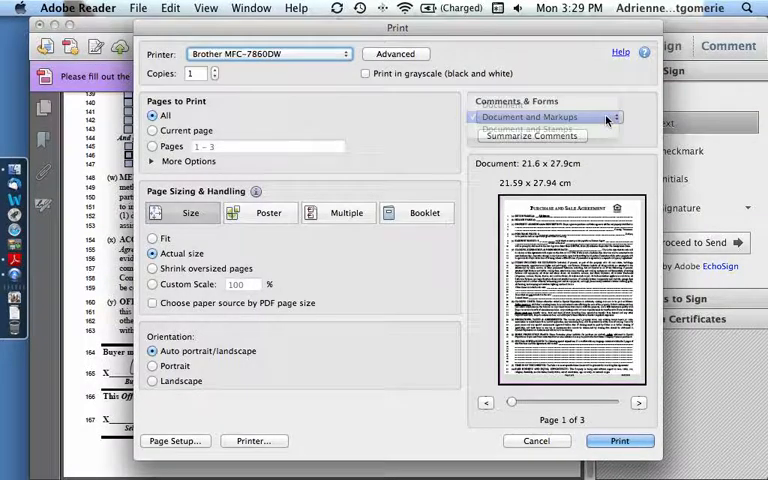
left_click(545, 117)
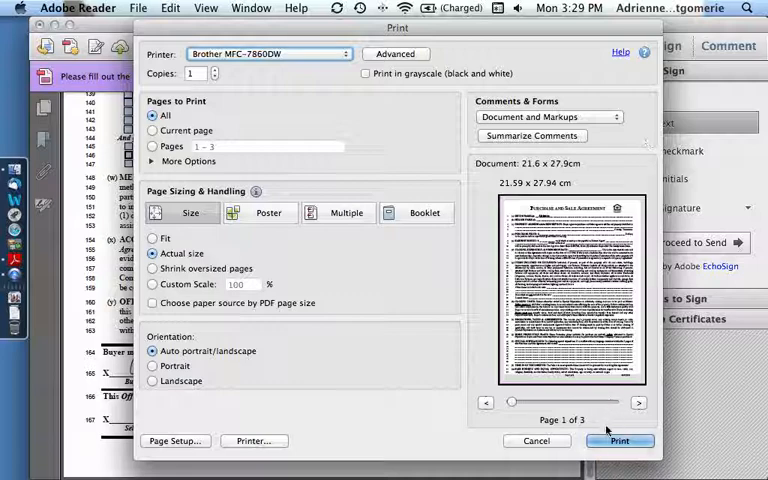
mouse_move(619, 441)
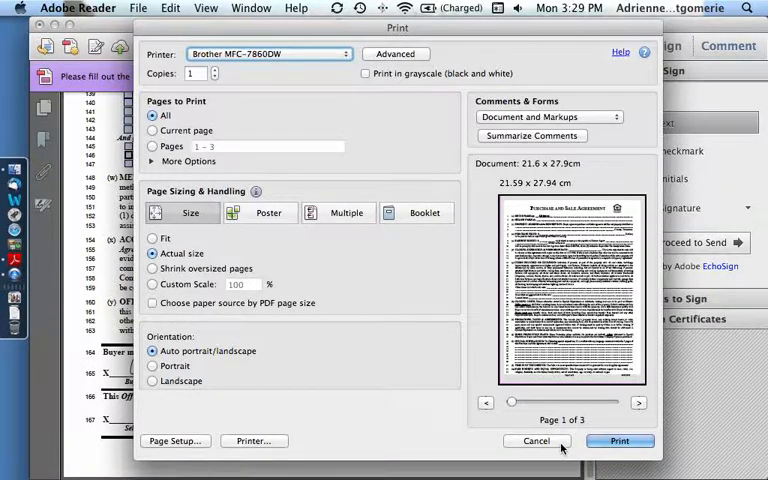
left_click(536, 441)
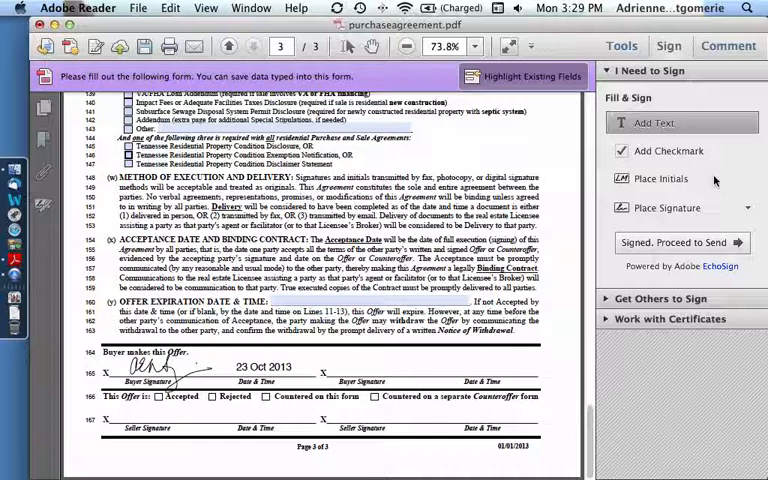
mouse_move(685, 185)
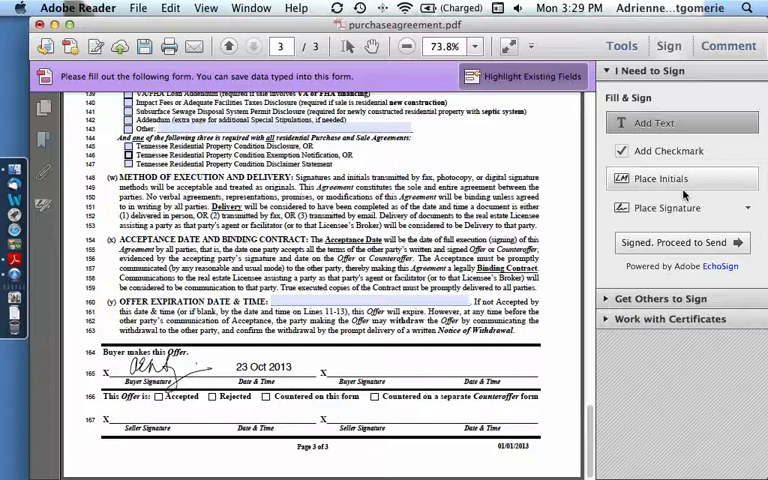
Create and accept drawn 'AZM' initials, ready to place beside the disclosure checklist
left_click(660, 178)
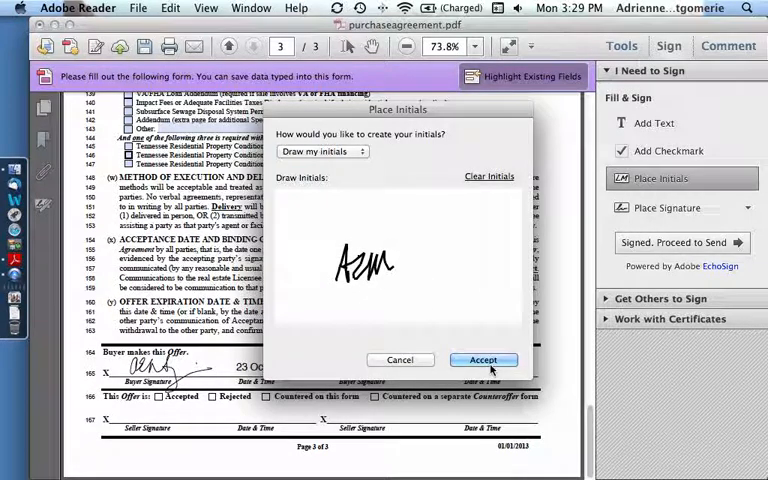
left_click(483, 360)
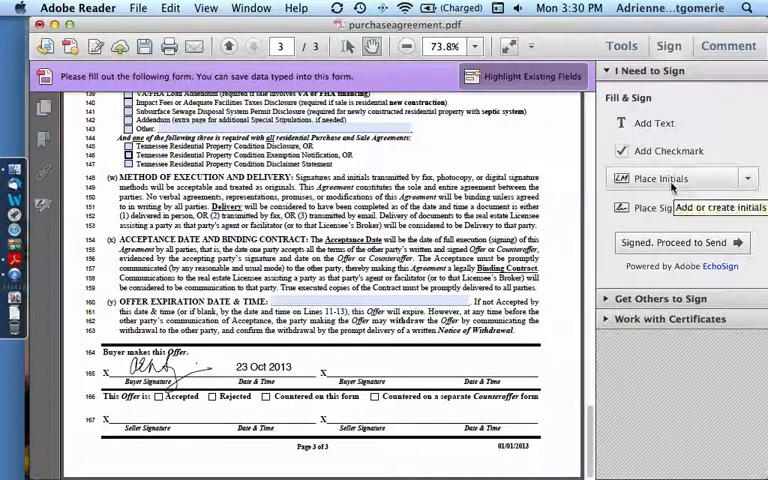
left_click(661, 178)
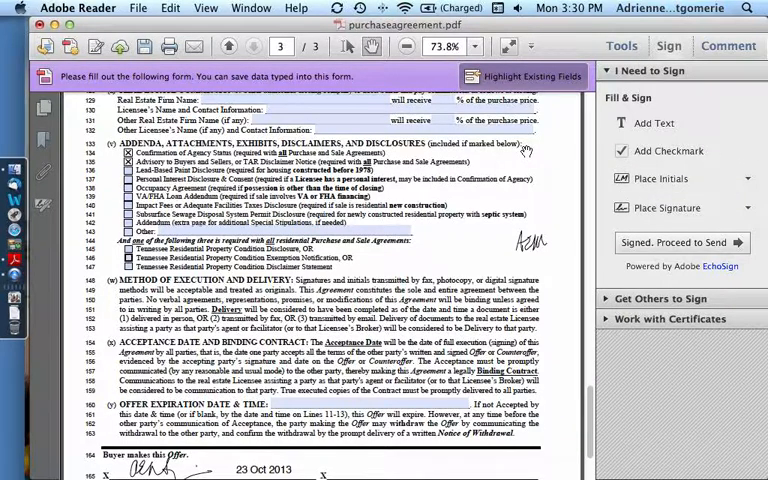
Stamp a second set of 'AZM' initials beside addenda checklist lines 134–135
scroll("up", 3)
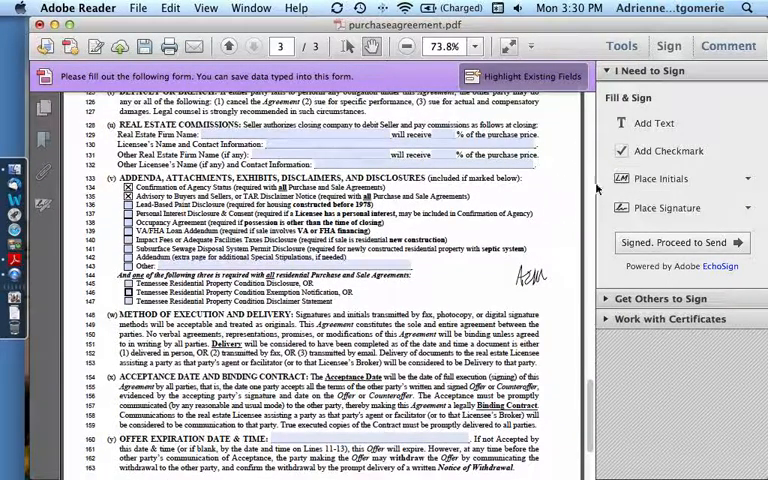
left_click(660, 178)
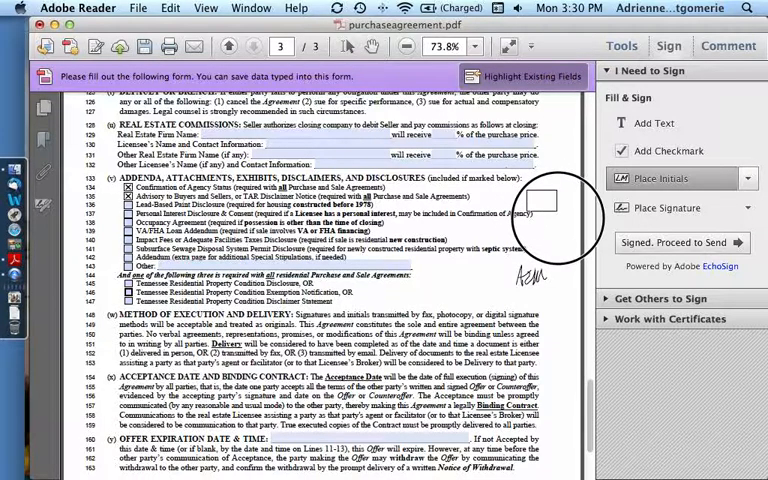
left_click(544, 204)
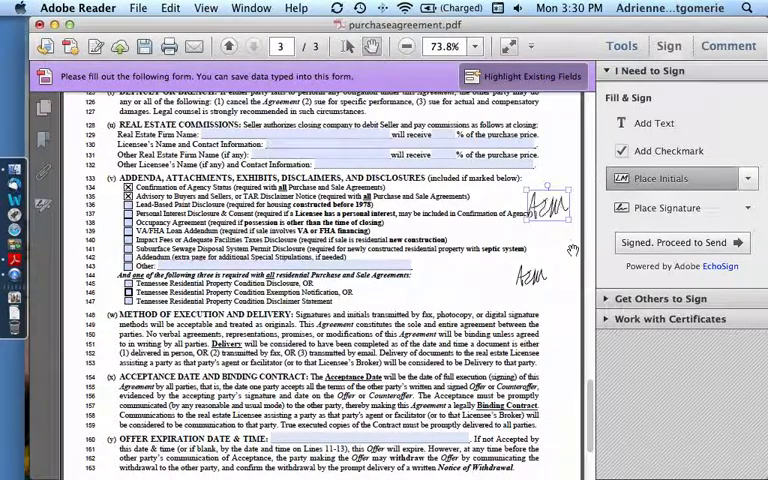